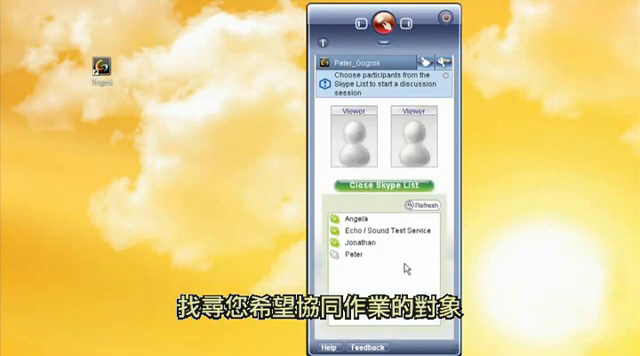
Add Angela as the second participant alongside Jonathan and start the collaboration session
double_click(344, 220)
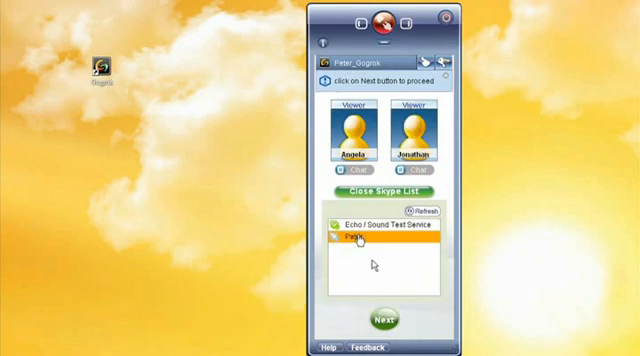
left_click(384, 320)
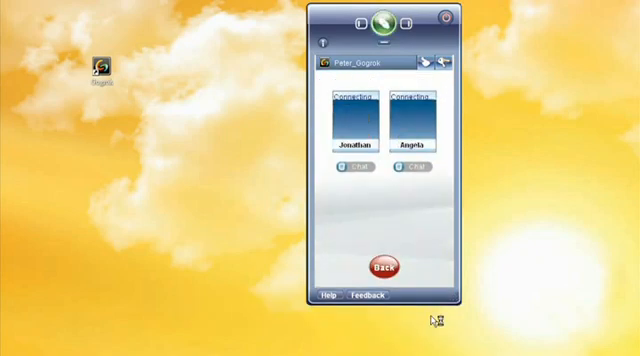